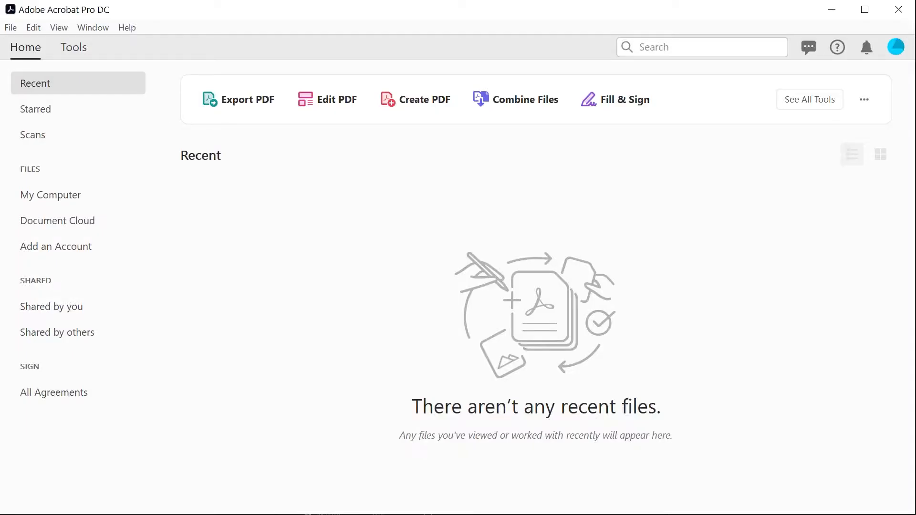
Step: Open Add a Storage Account from the Home panel and choose Add under Google Drive
click(56, 248)
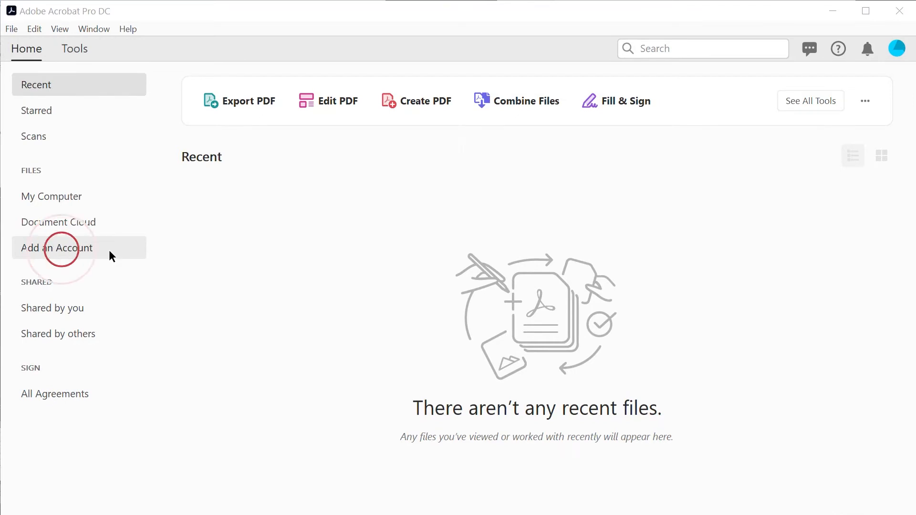
click(56, 248)
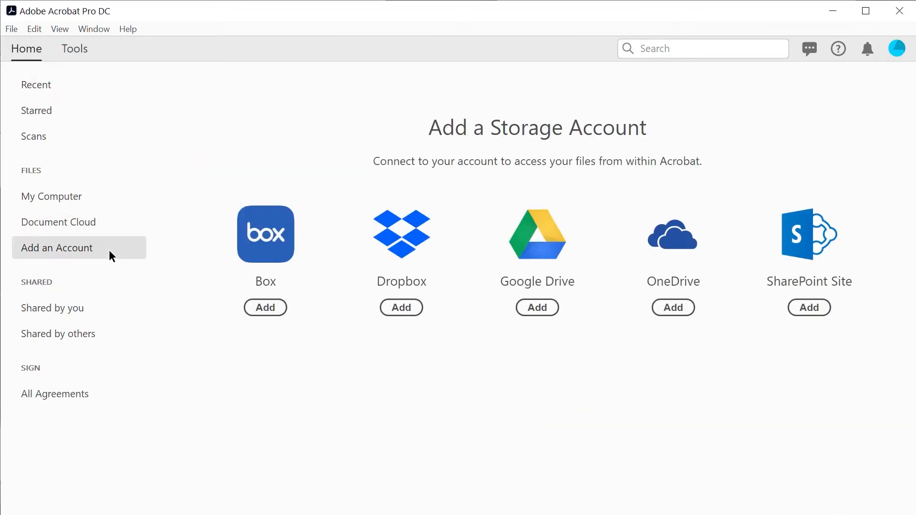
mouse_move(536, 307)
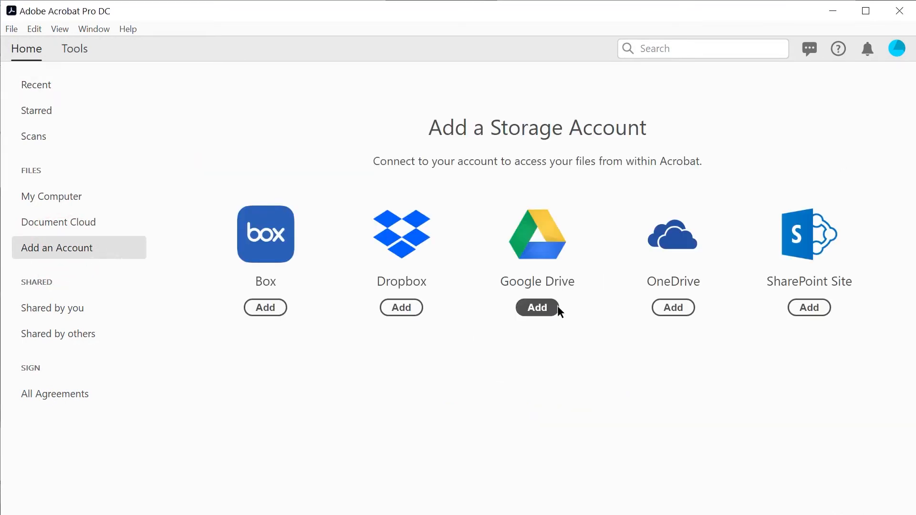
click(535, 308)
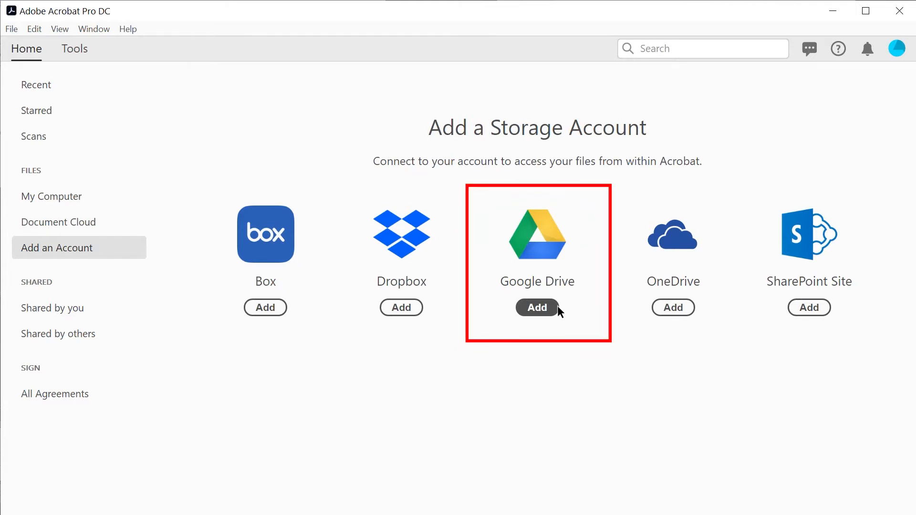
click(537, 309)
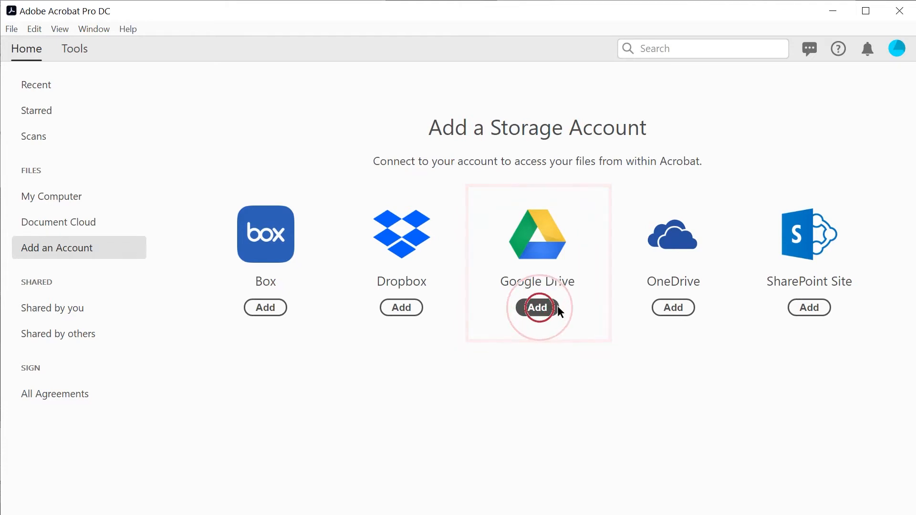
Step: Sign in with the Google email and password and allow Acrobat access to Google Drive
click(537, 307)
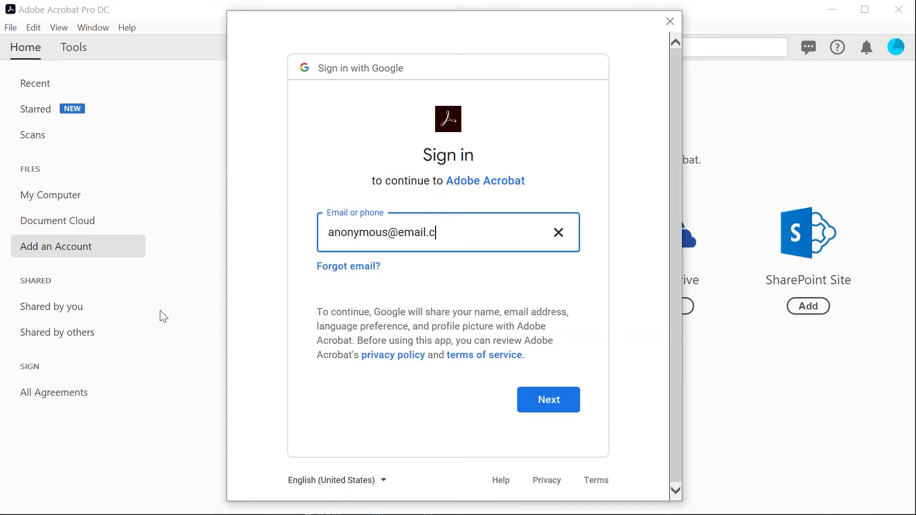
click(547, 400)
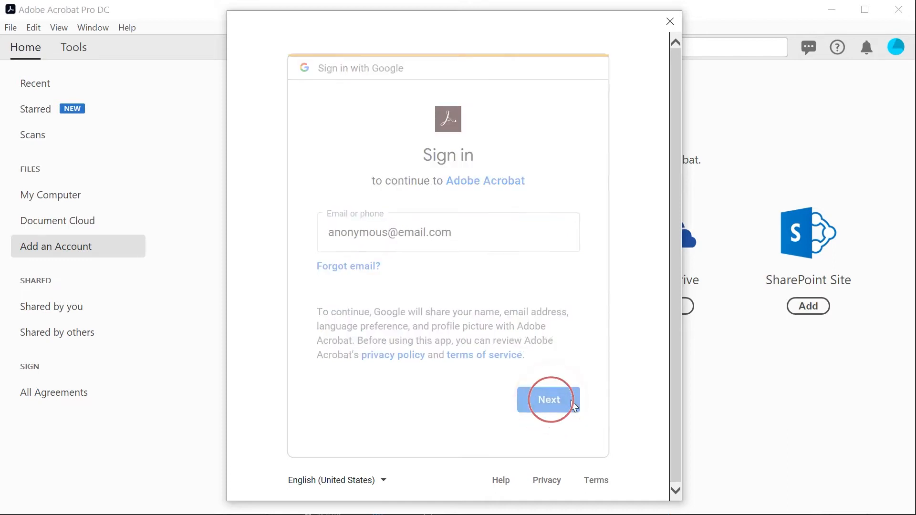
click(548, 400)
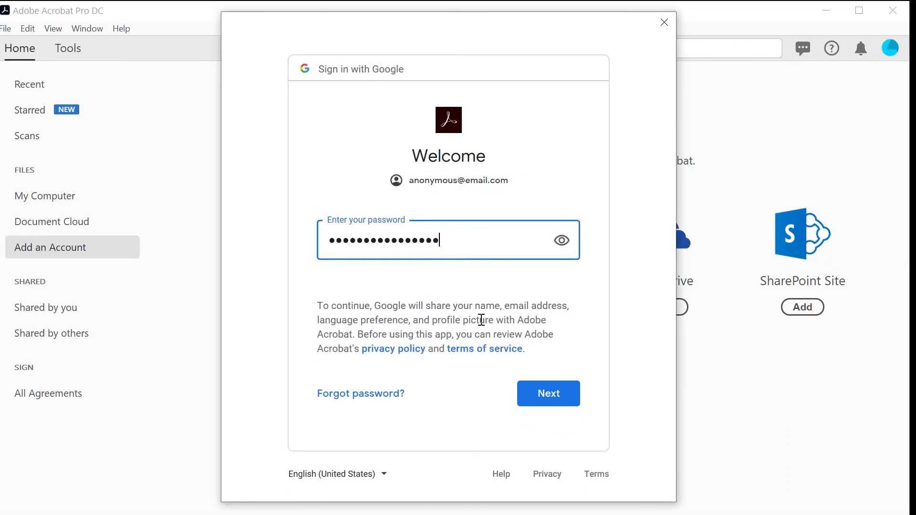
click(546, 393)
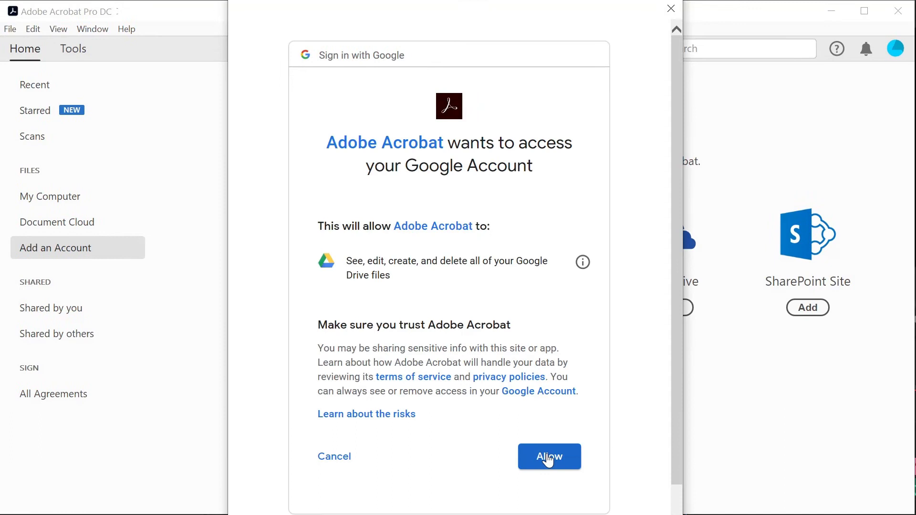
click(547, 456)
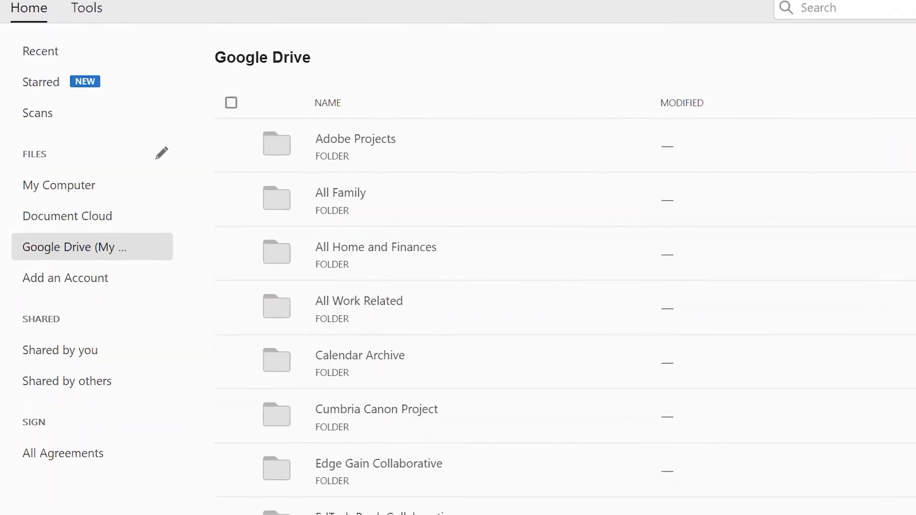